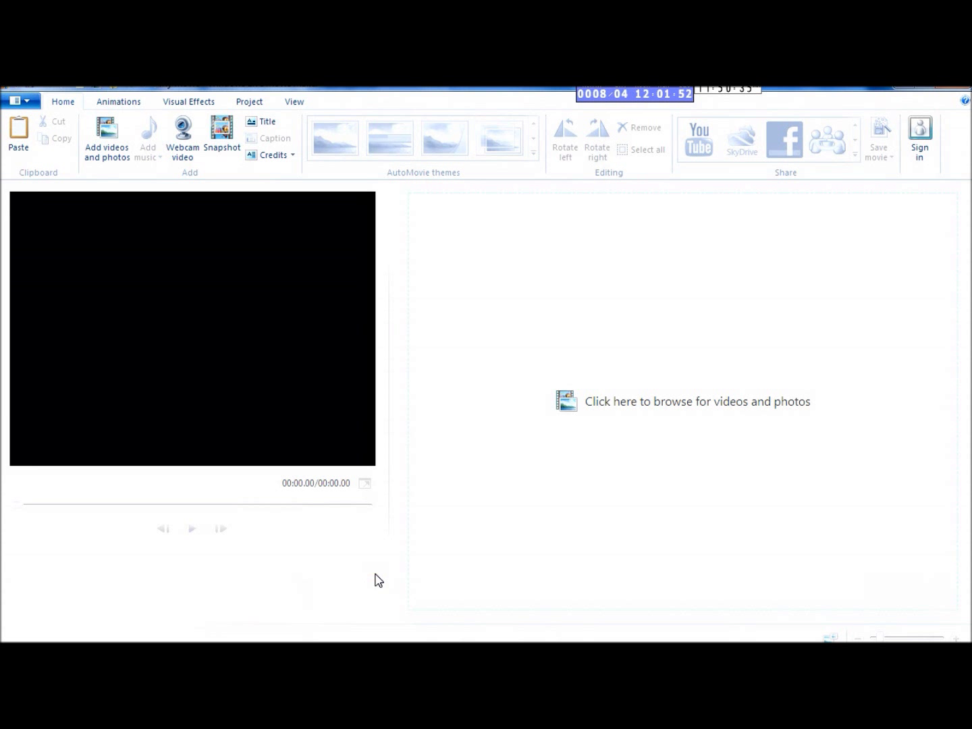
mouse_move(417, 467)
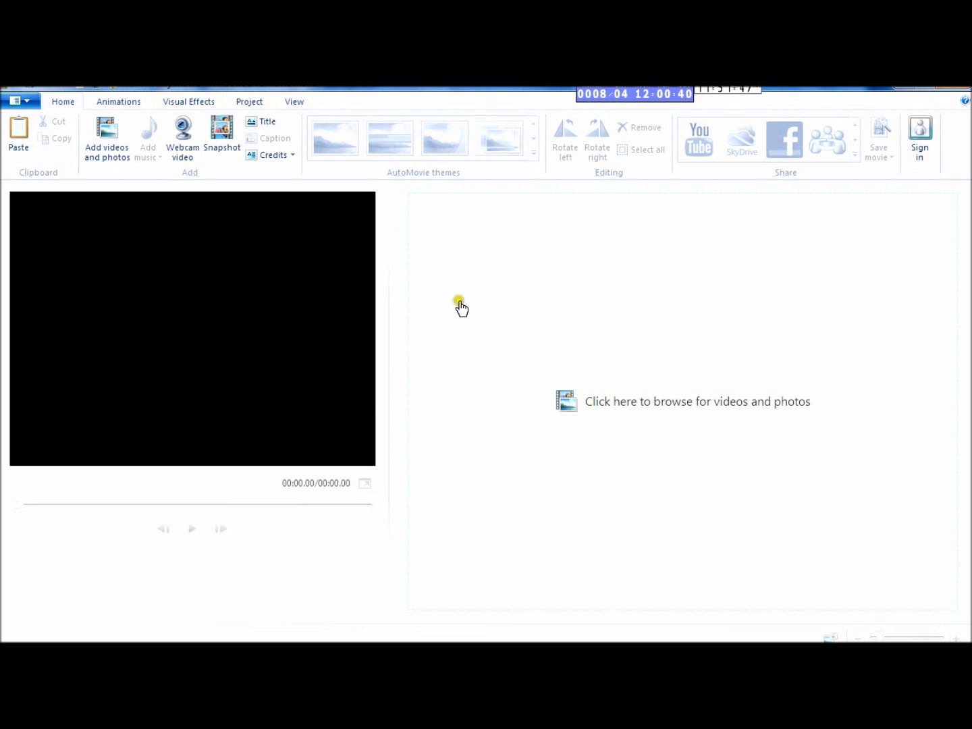
mouse_move(402, 348)
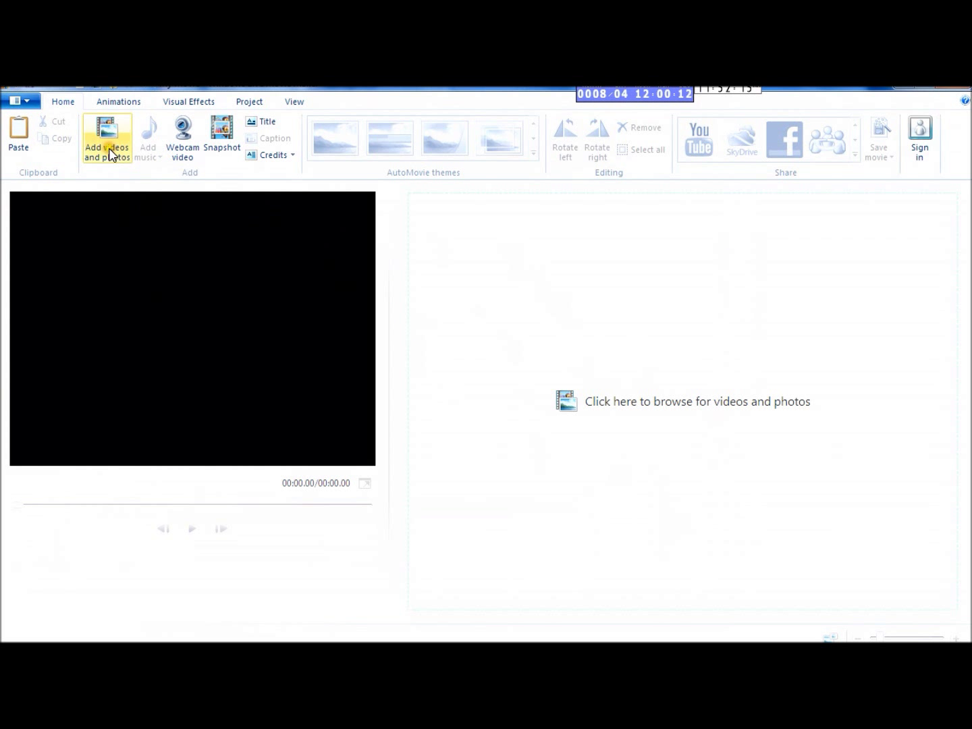
- Import clips MVI_1520 and MVI_1521 from the Videos library, about 35 minutes total
left_click(105, 138)
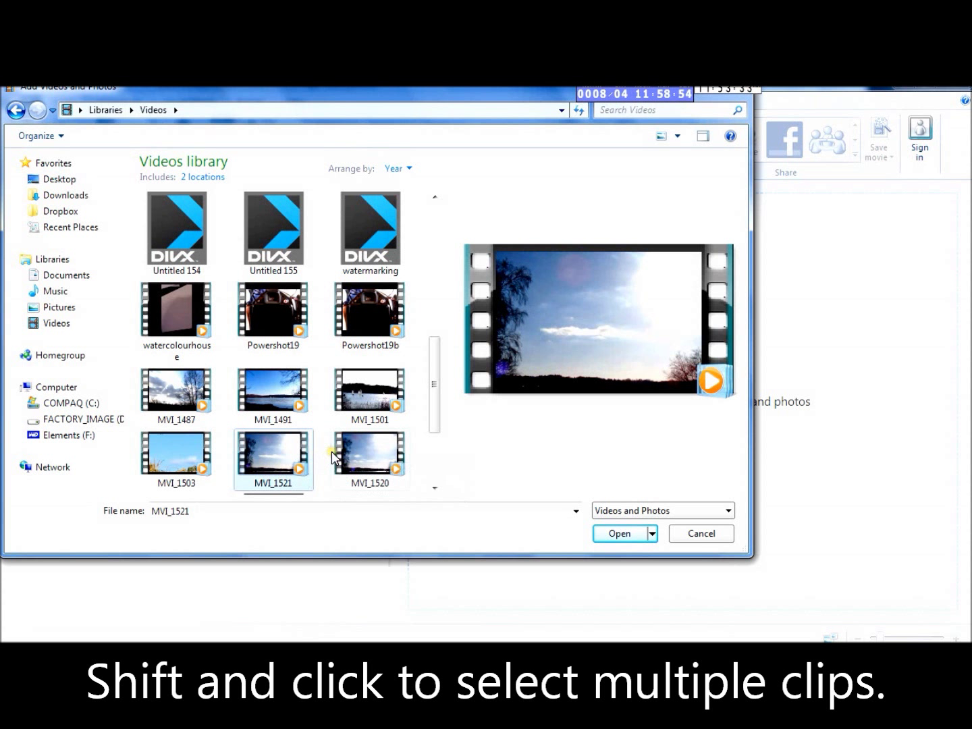
mouse_move(331, 459)
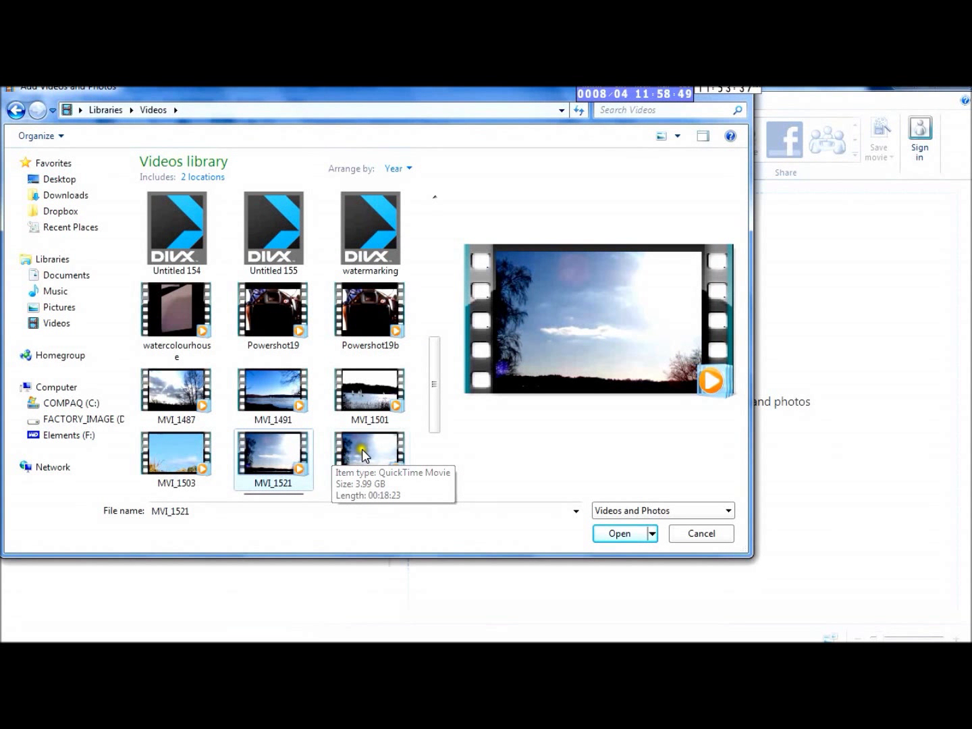
left_click(370, 452)
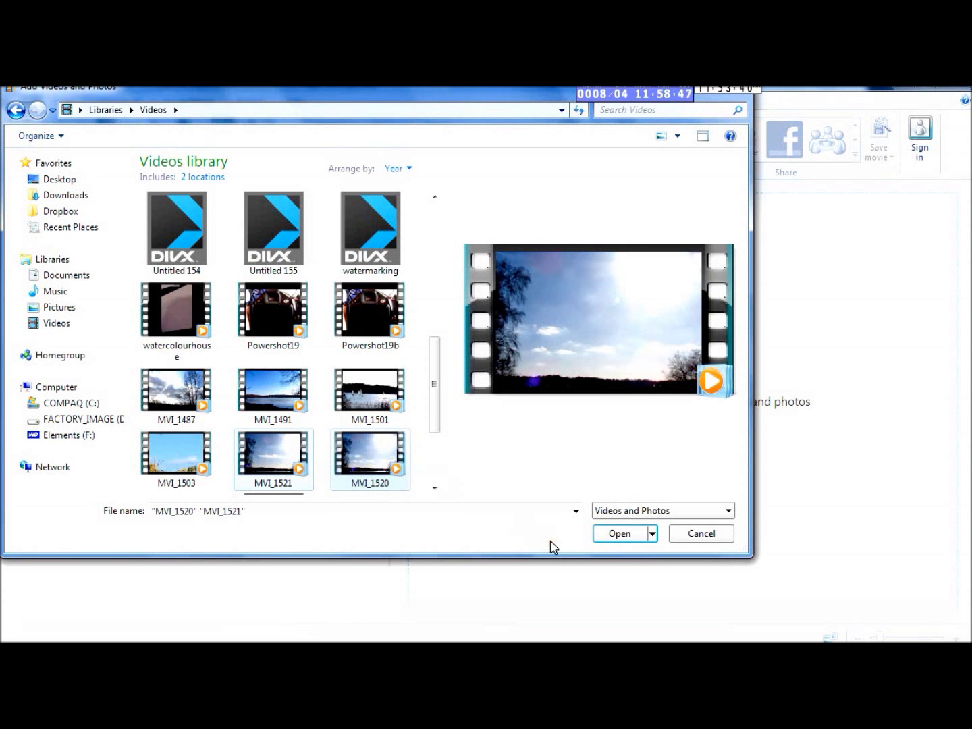
left_click(618, 532)
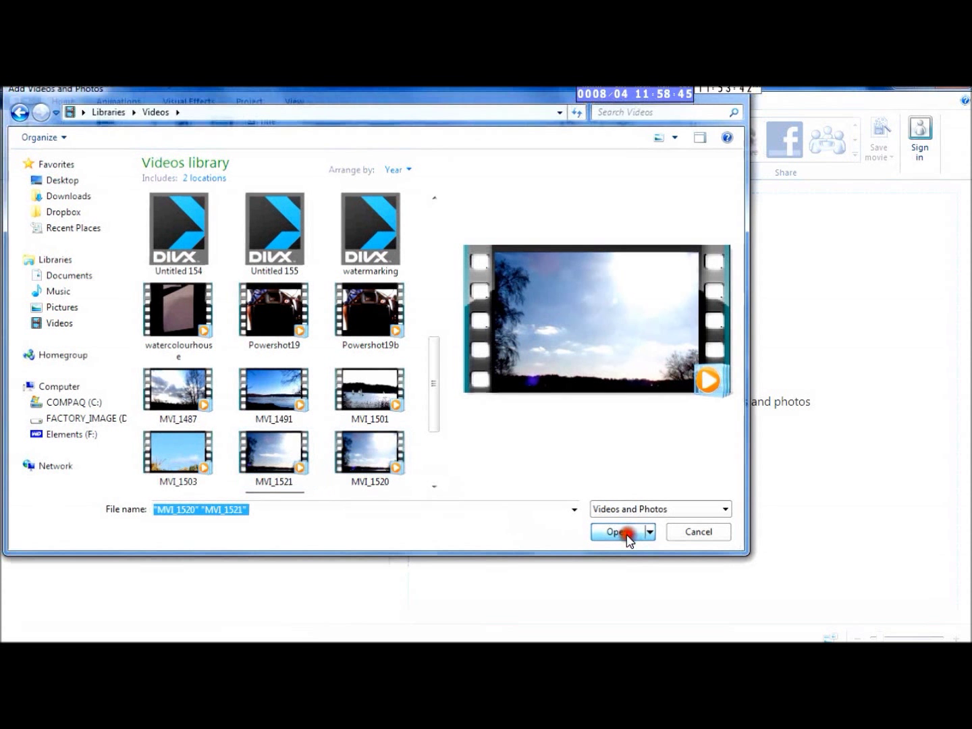
left_click(615, 532)
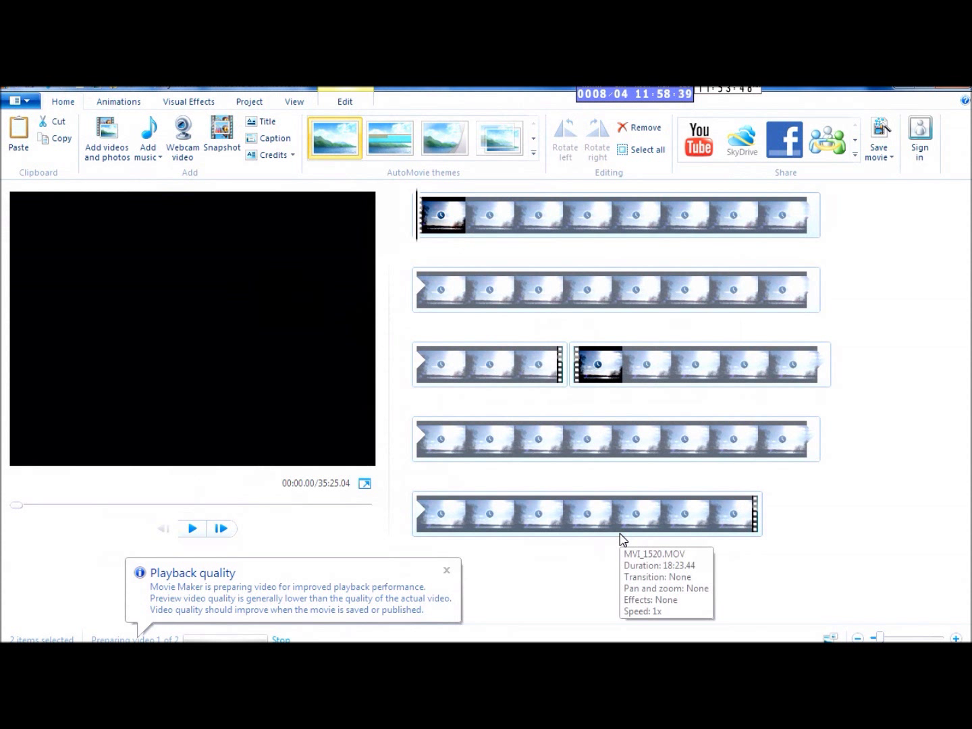
mouse_move(621, 540)
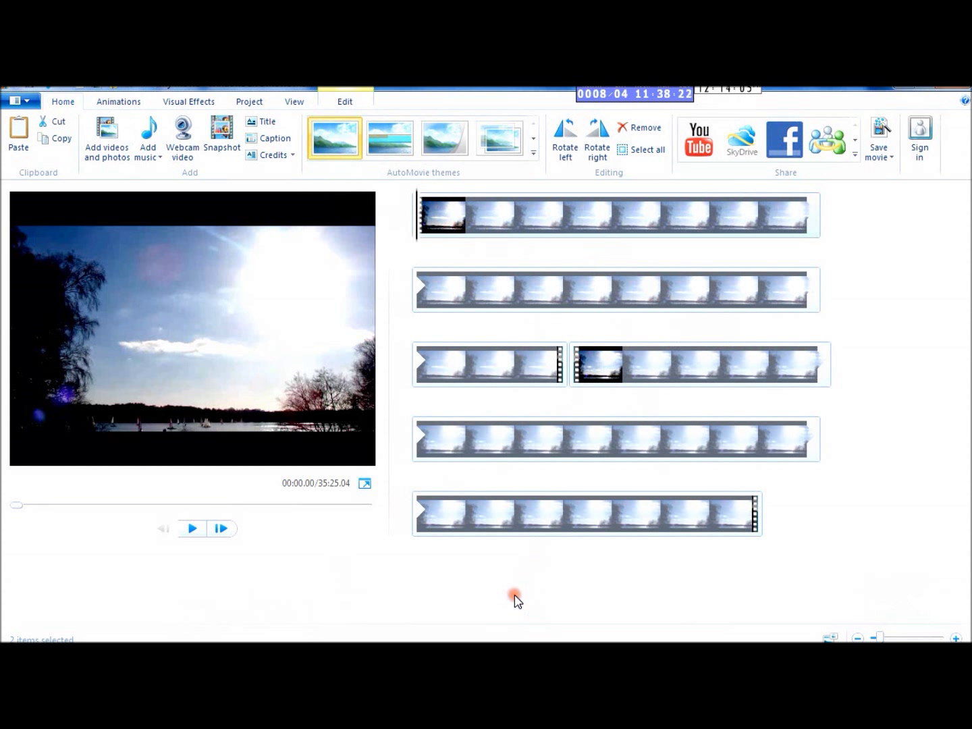
- Select both lake clips on the storyboard together
left_click(594, 364)
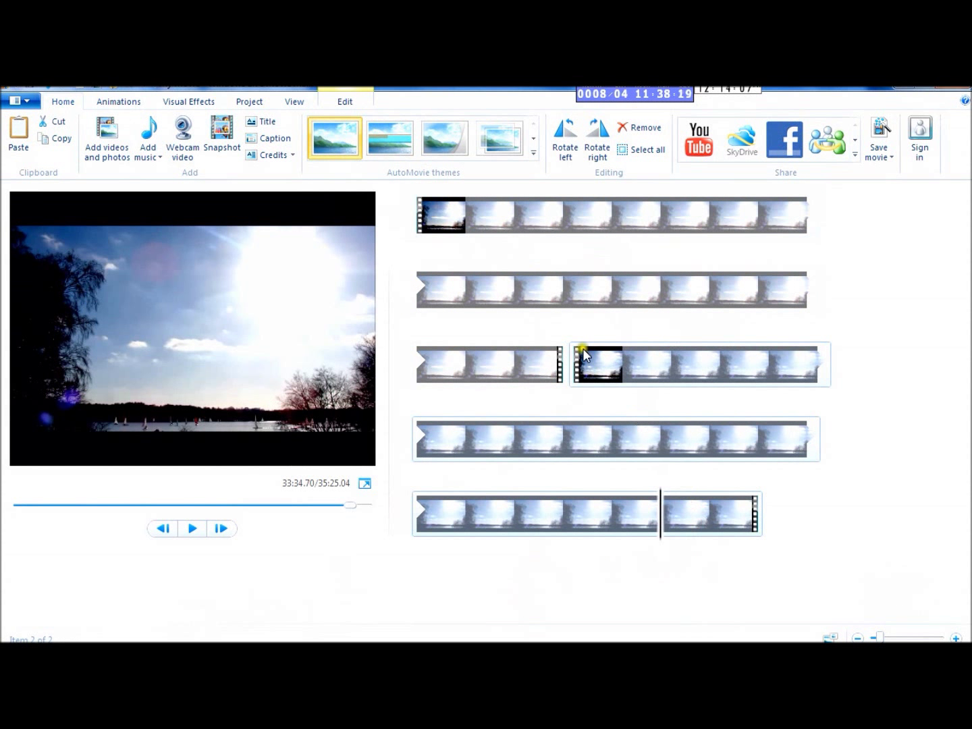
mouse_move(479, 211)
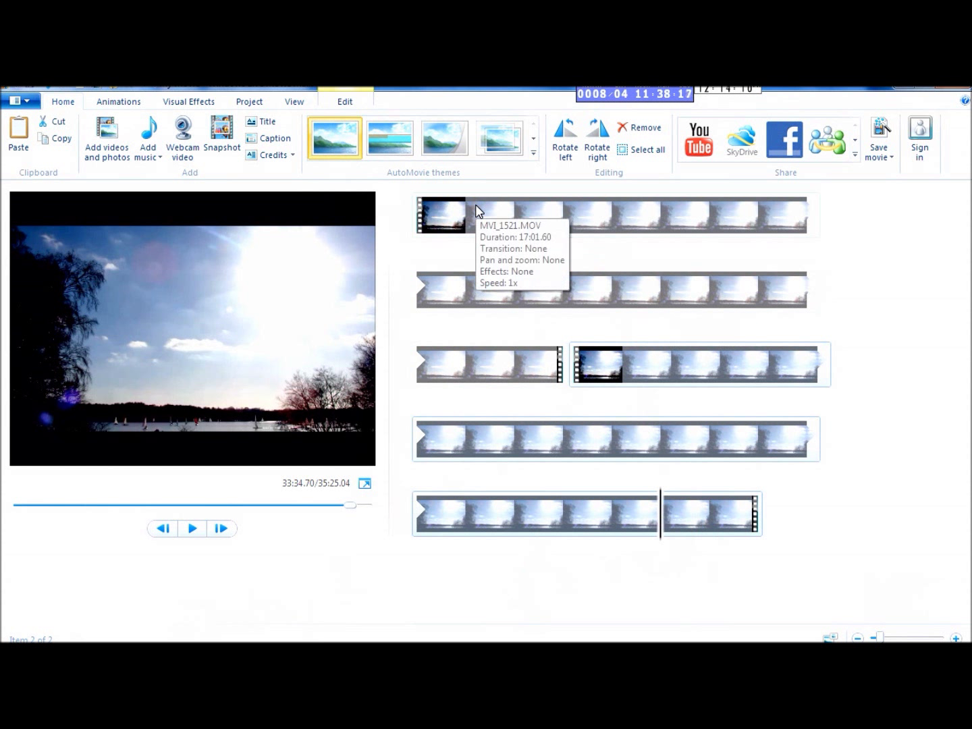
left_click(471, 290)
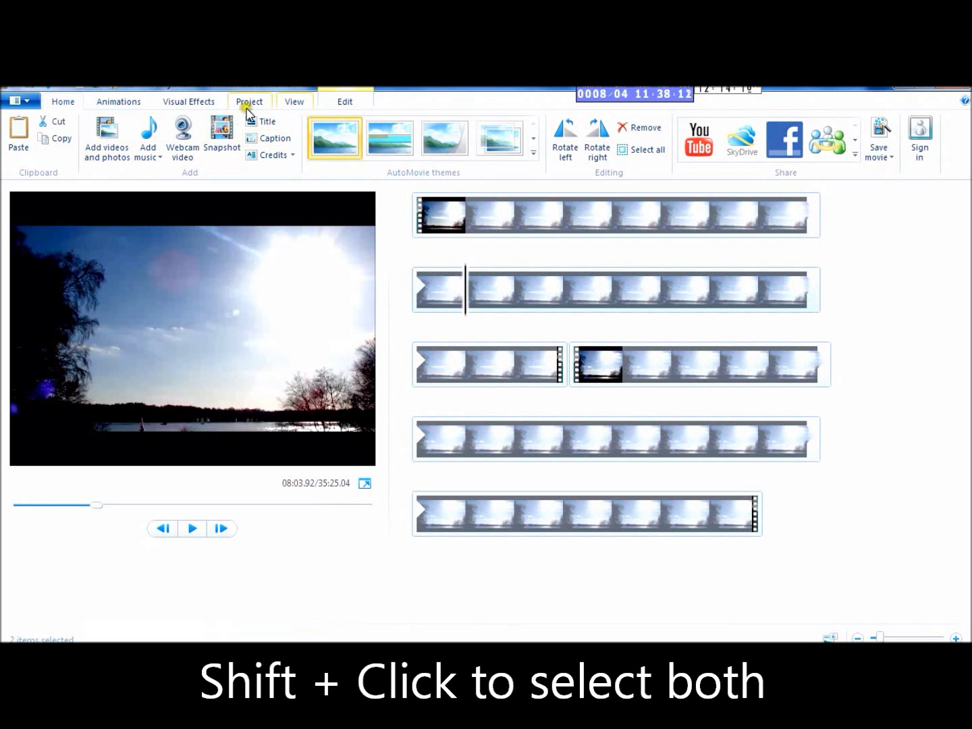
- Set both clips to 64x speed, undoing and reapplying it, for a ~33-second movie
left_click(345, 101)
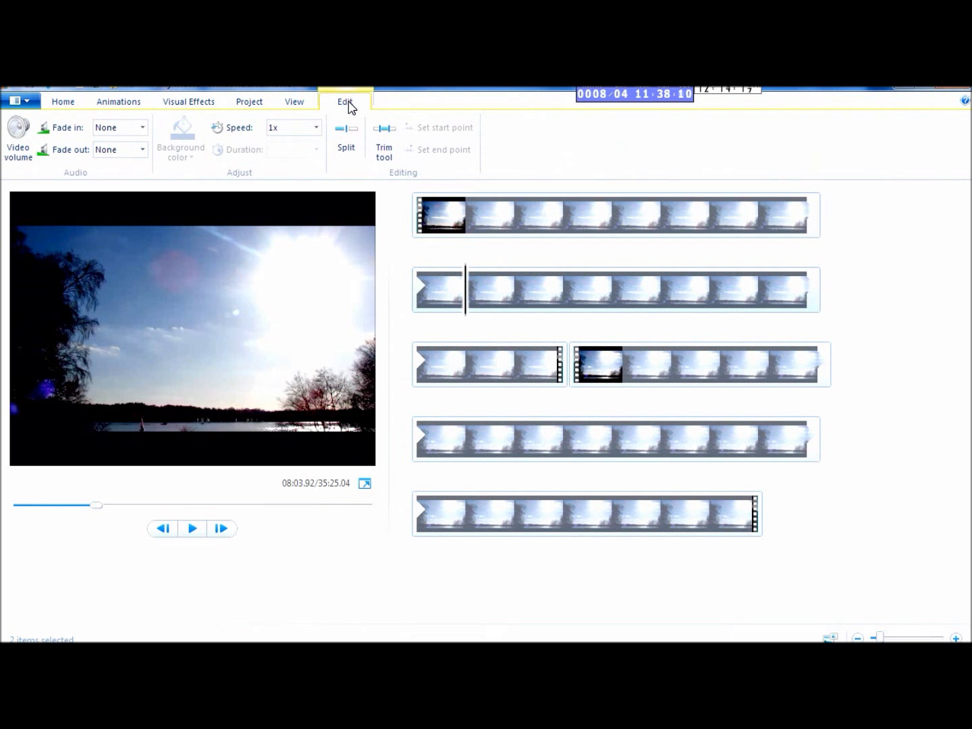
mouse_move(316, 136)
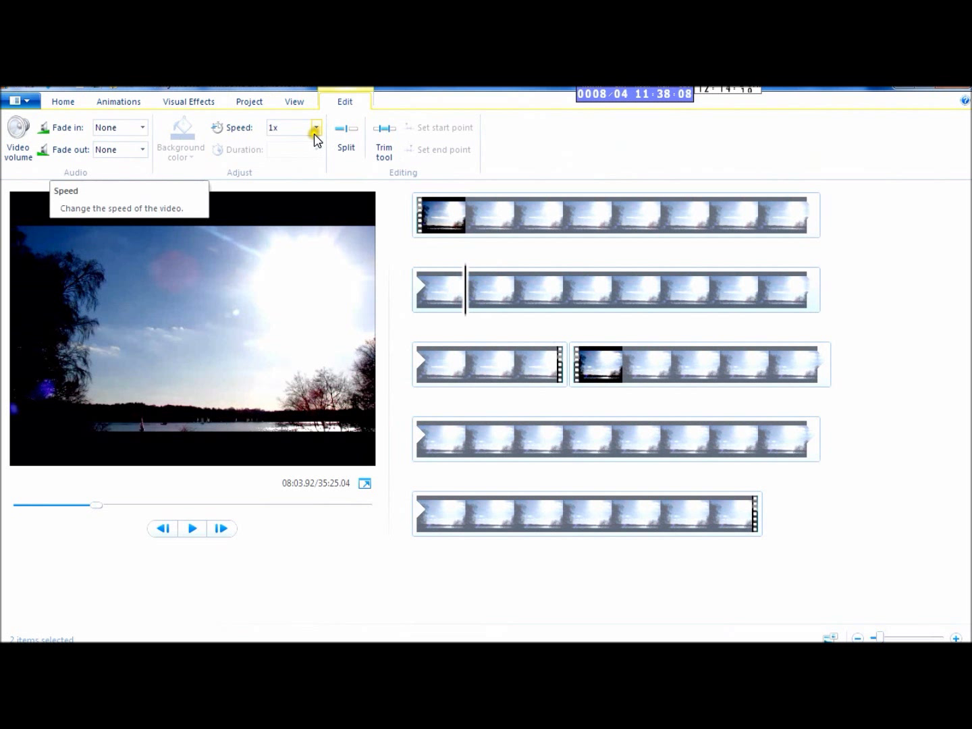
left_click(316, 127)
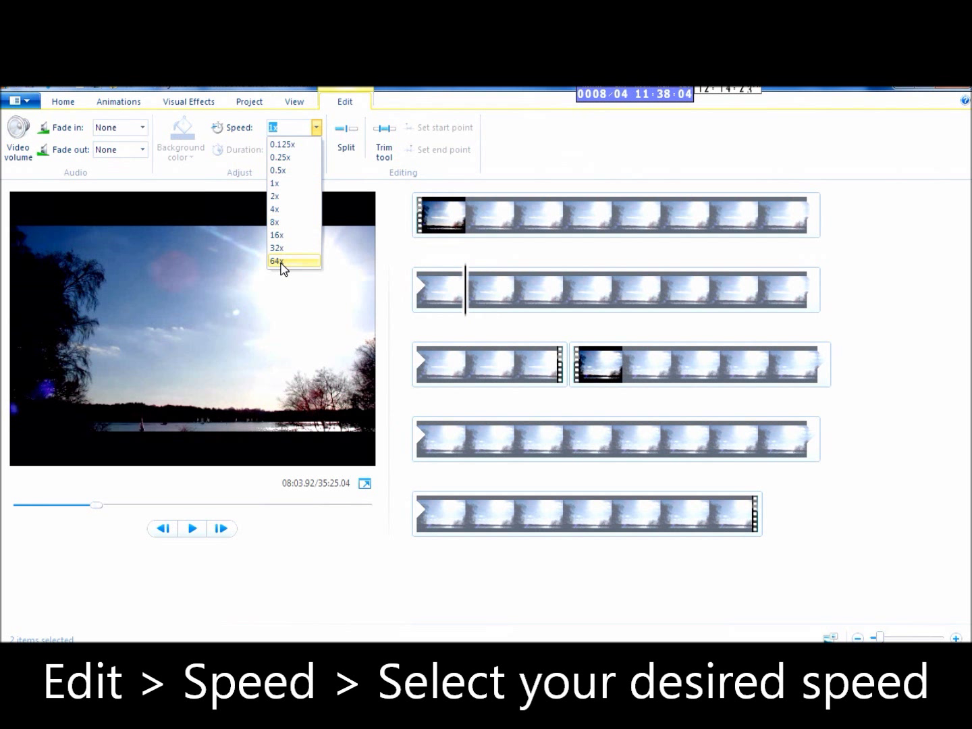
left_click(277, 262)
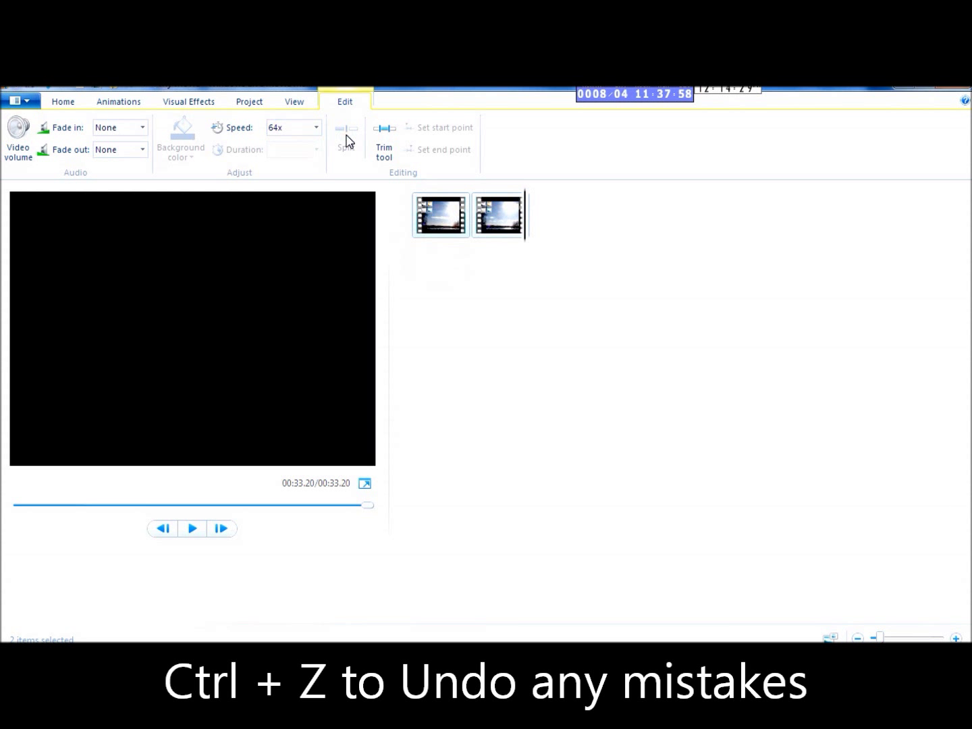
key("ctrl+z")
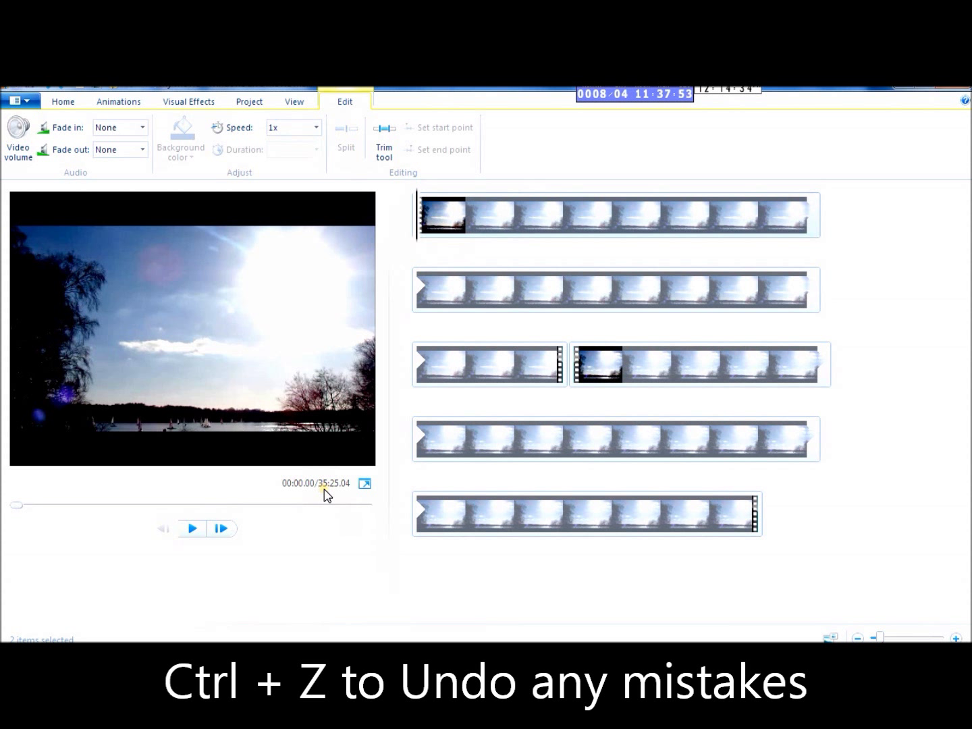
left_click(316, 127)
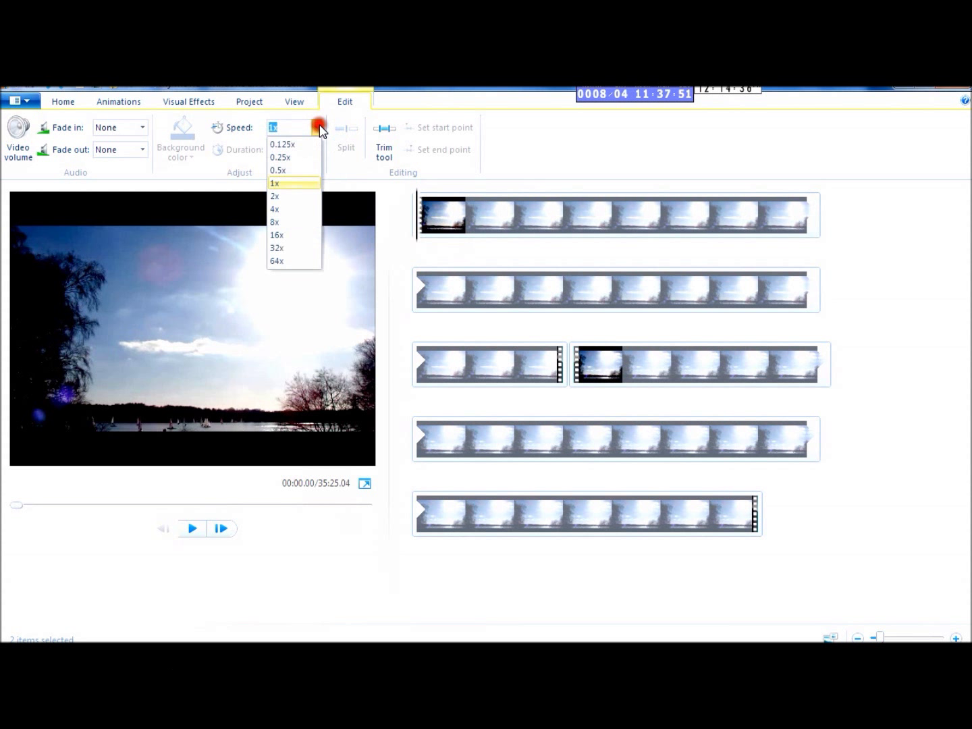
left_click(275, 261)
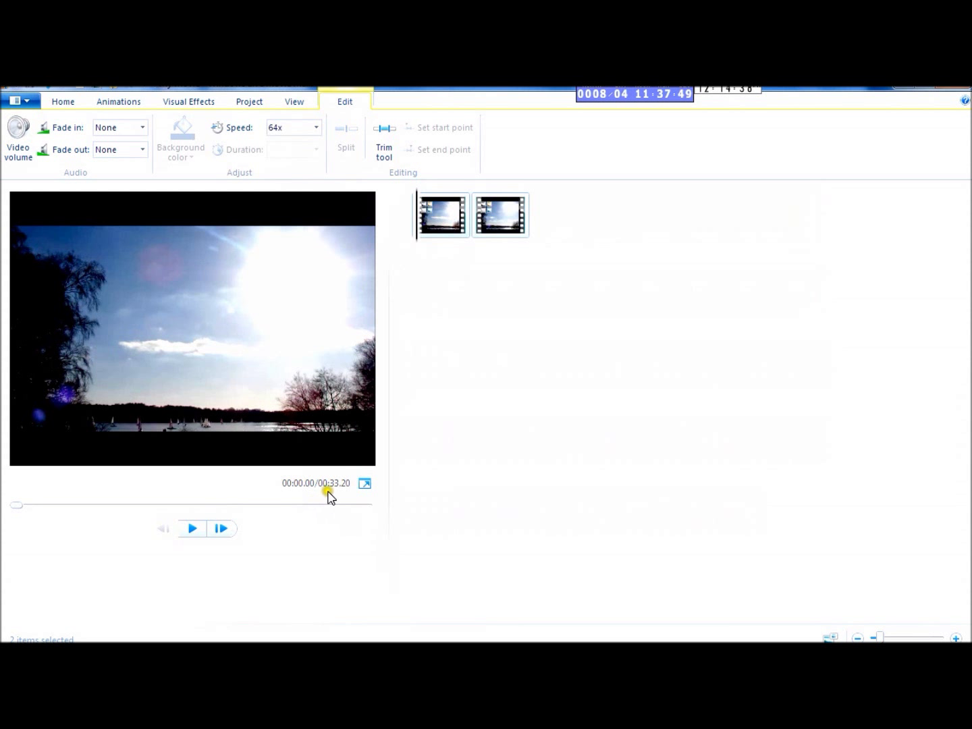
mouse_move(269, 532)
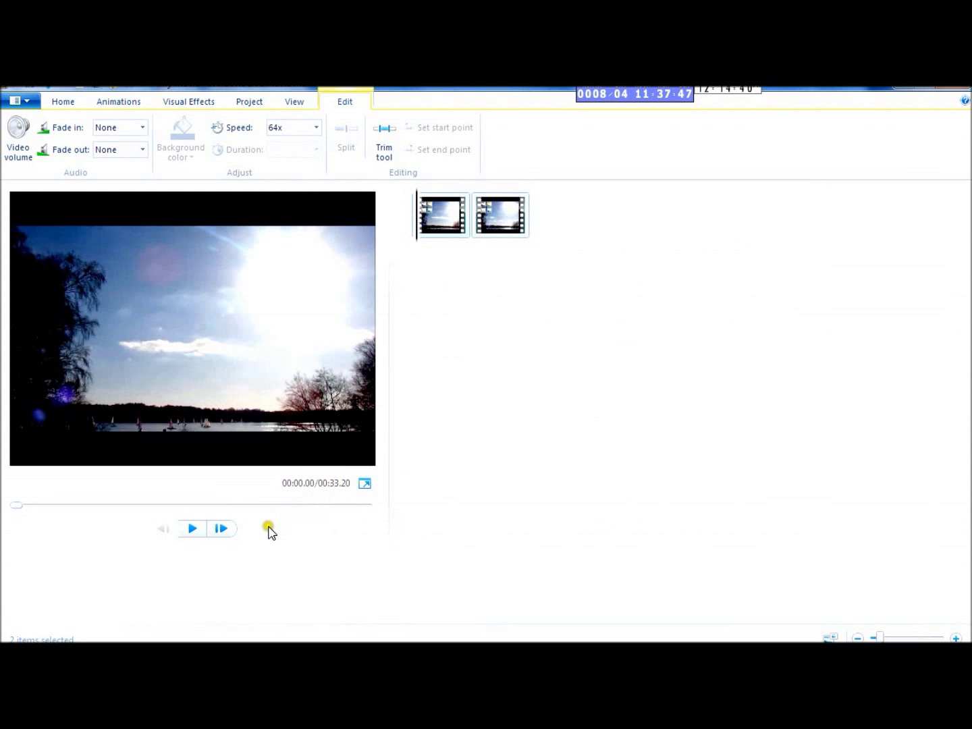
mouse_move(391, 403)
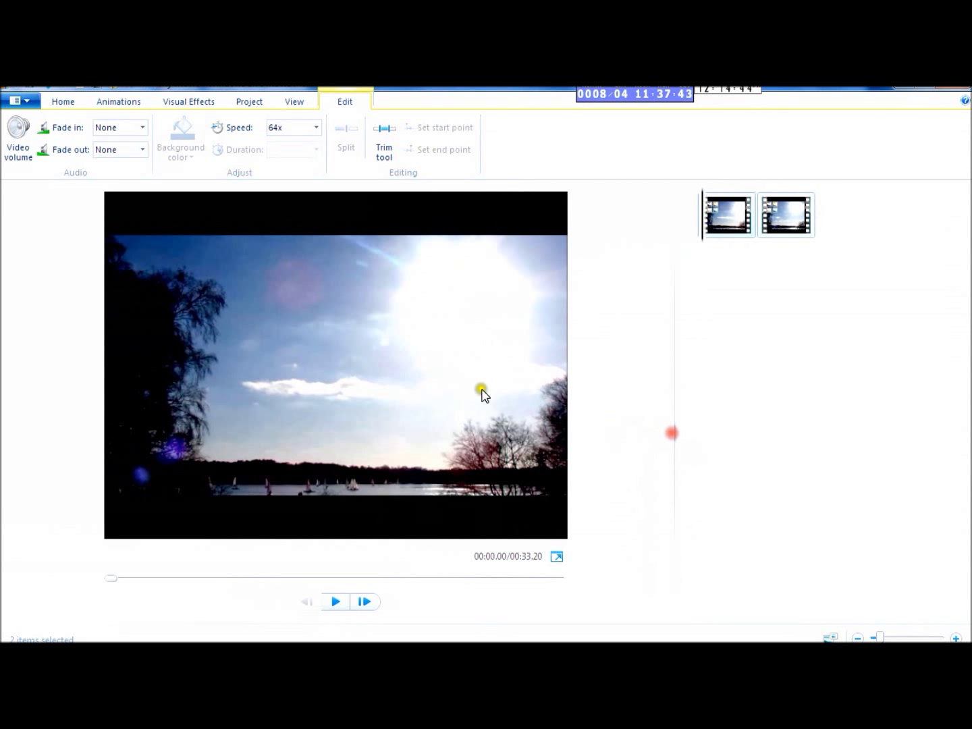
- Preview the time-lapse, jumping ahead and pausing around 18 of 33 seconds
left_click(334, 602)
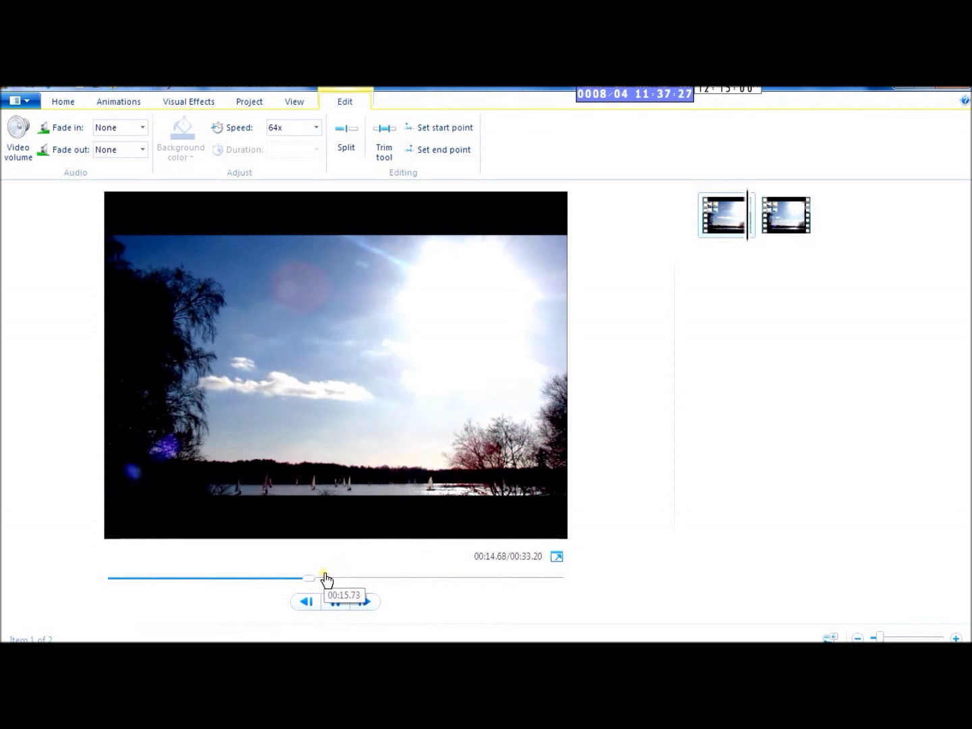
left_click(335, 602)
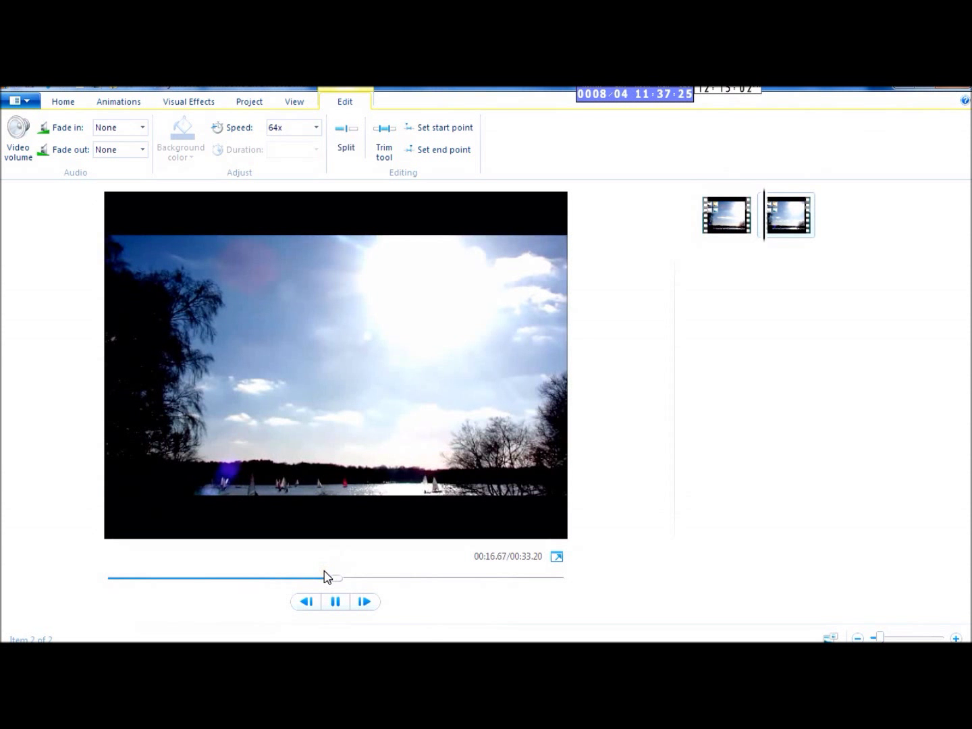
left_click(335, 602)
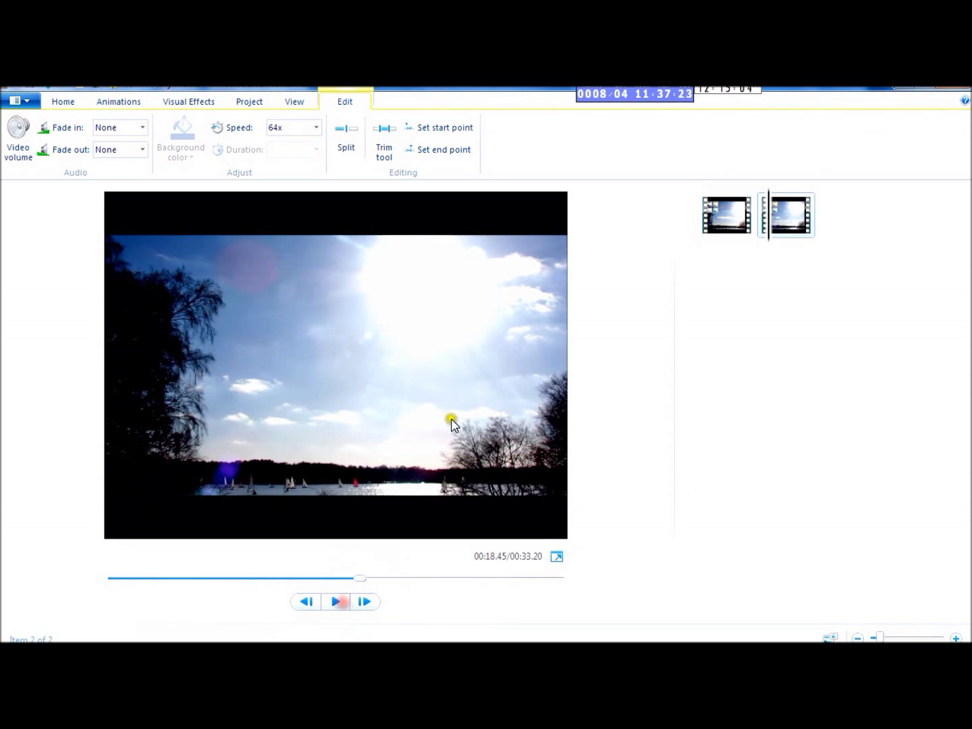
left_click(62, 101)
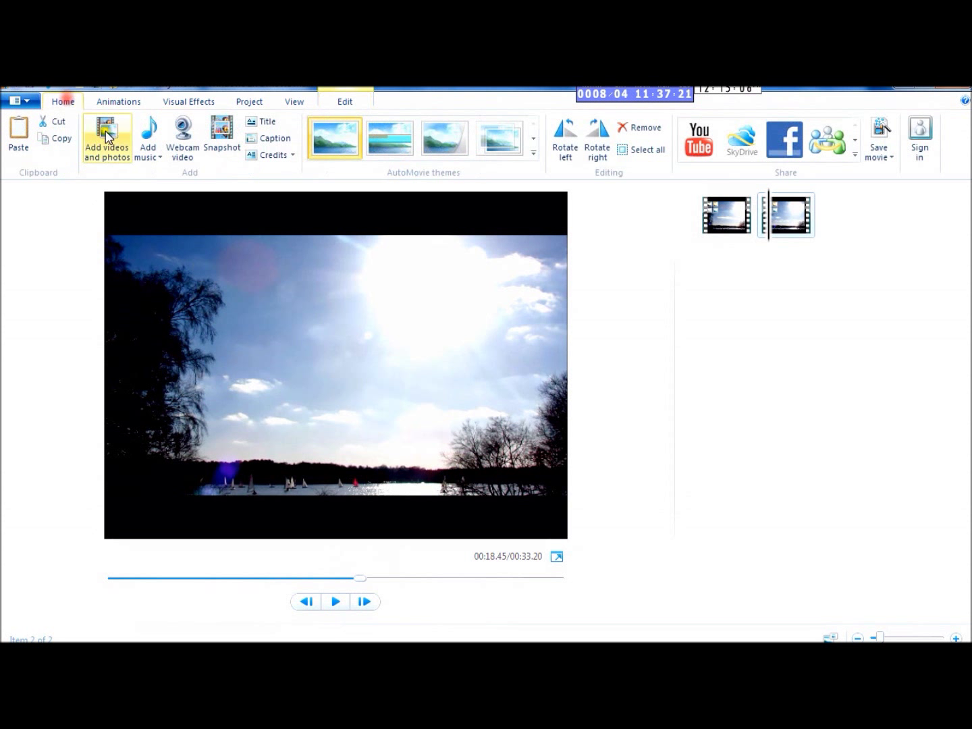
mouse_move(65, 101)
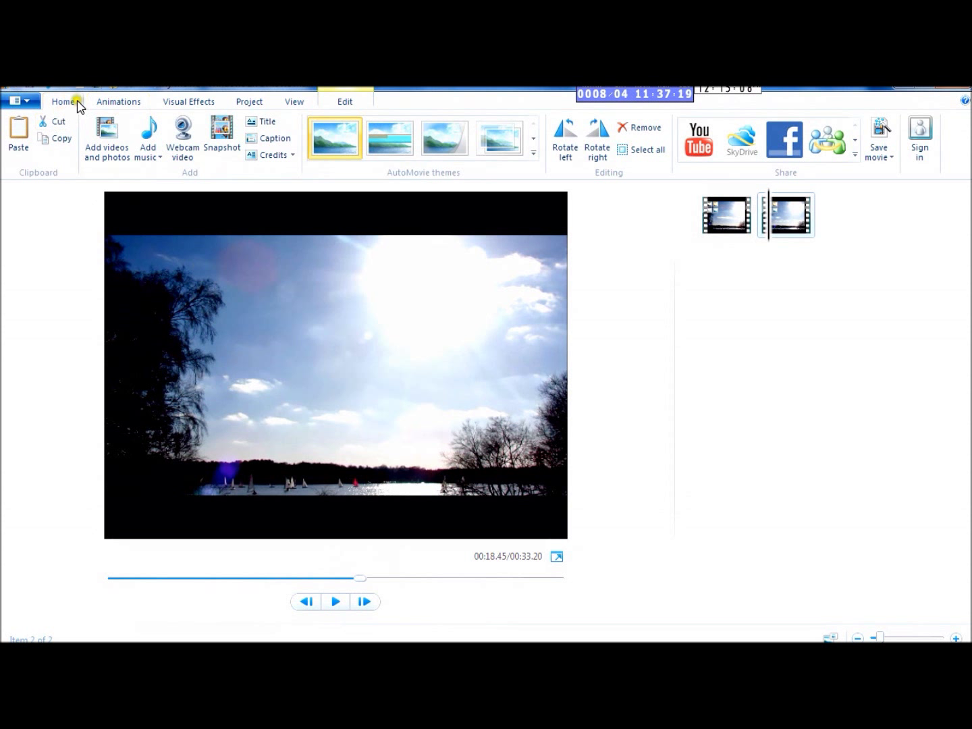
mouse_move(880, 133)
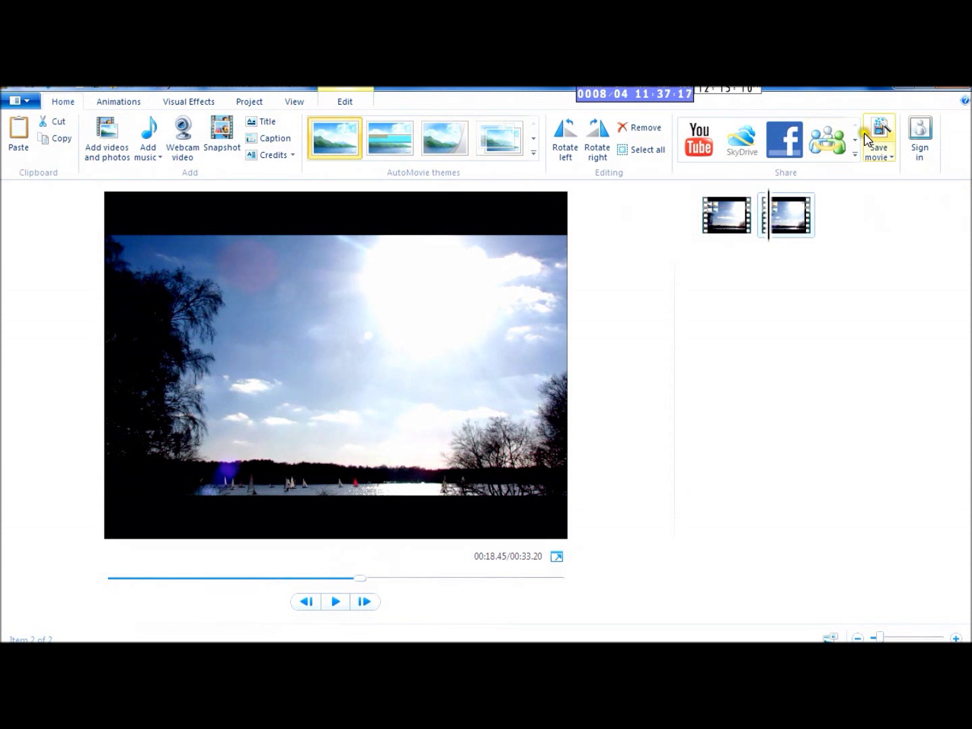
- Save the 33-second time-lapse as a Windows Media Video file in the Videos library
left_click(877, 135)
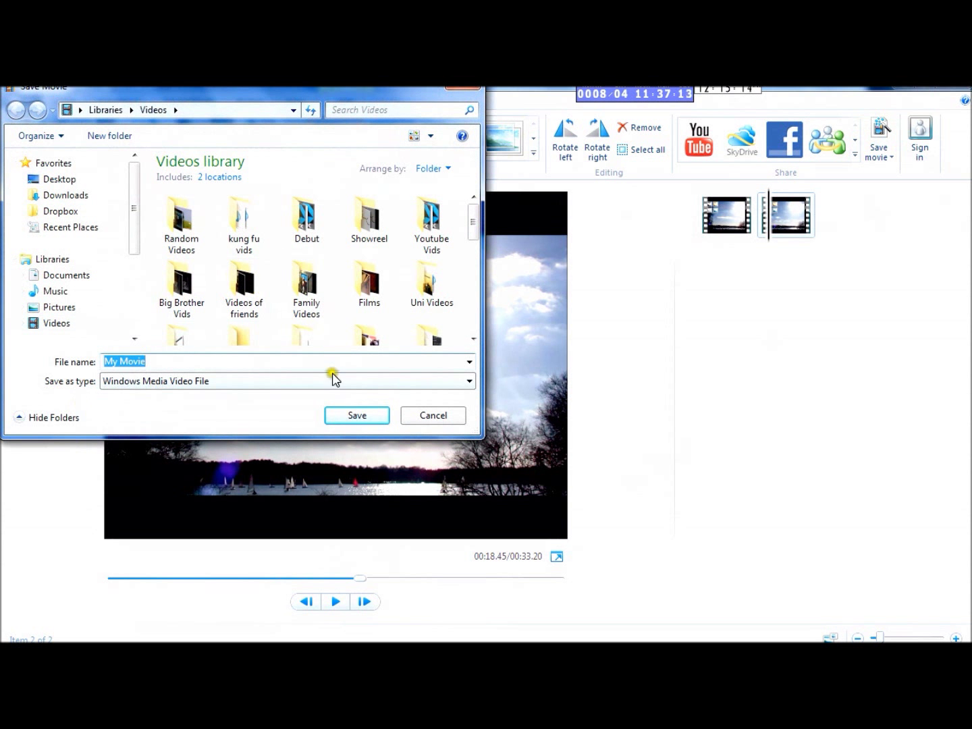
left_click(357, 416)
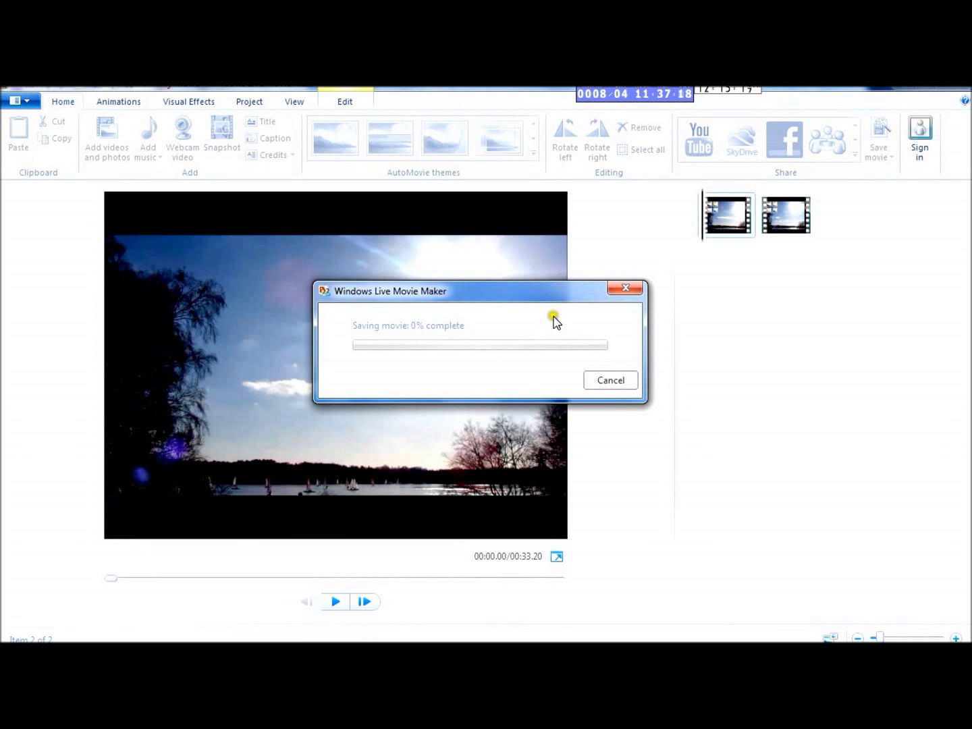
mouse_move(394, 344)
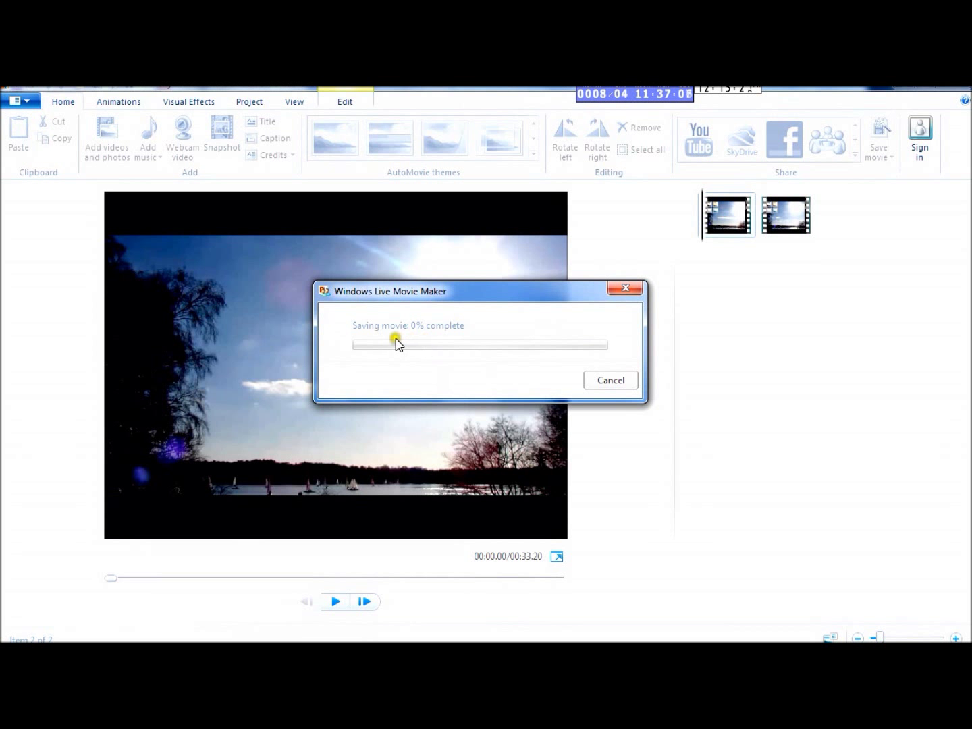
mouse_move(473, 375)
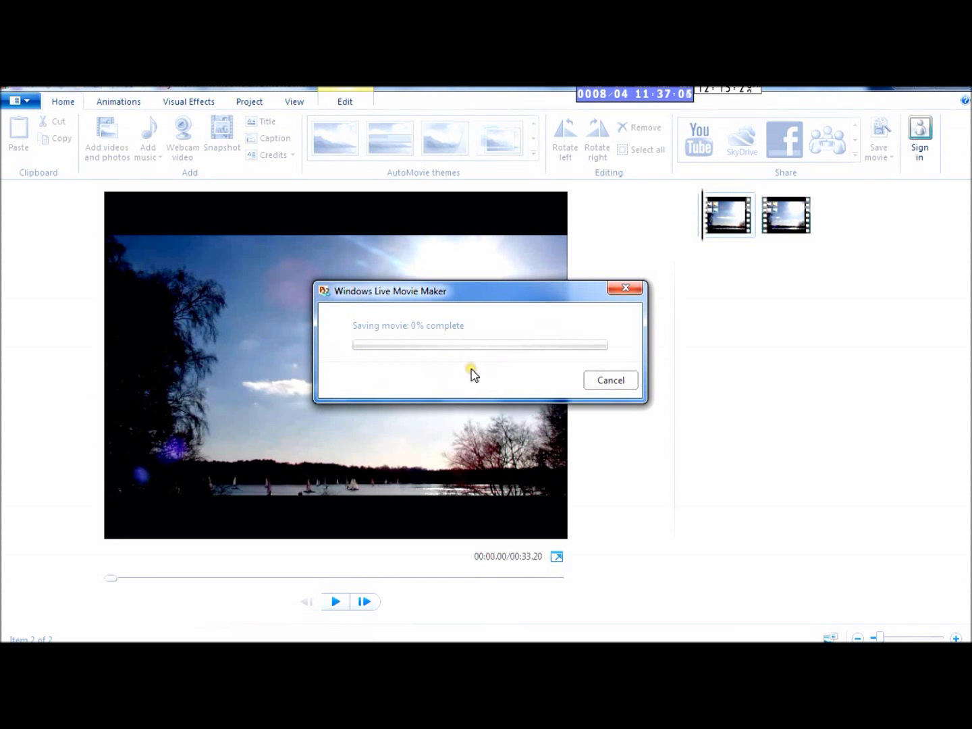
mouse_move(467, 385)
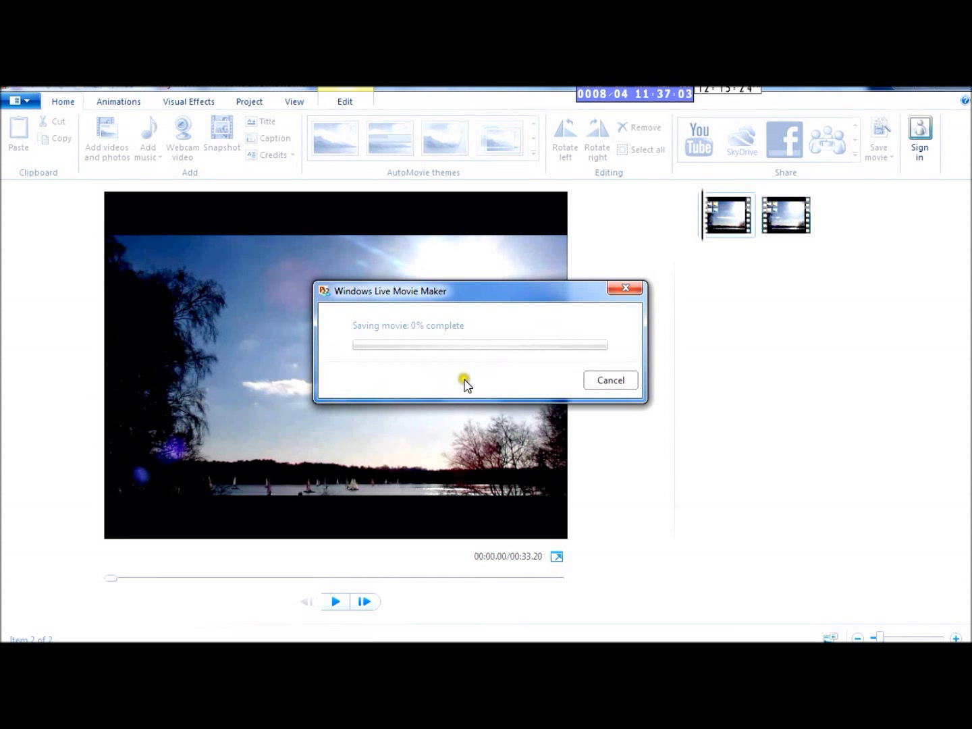
mouse_move(599, 407)
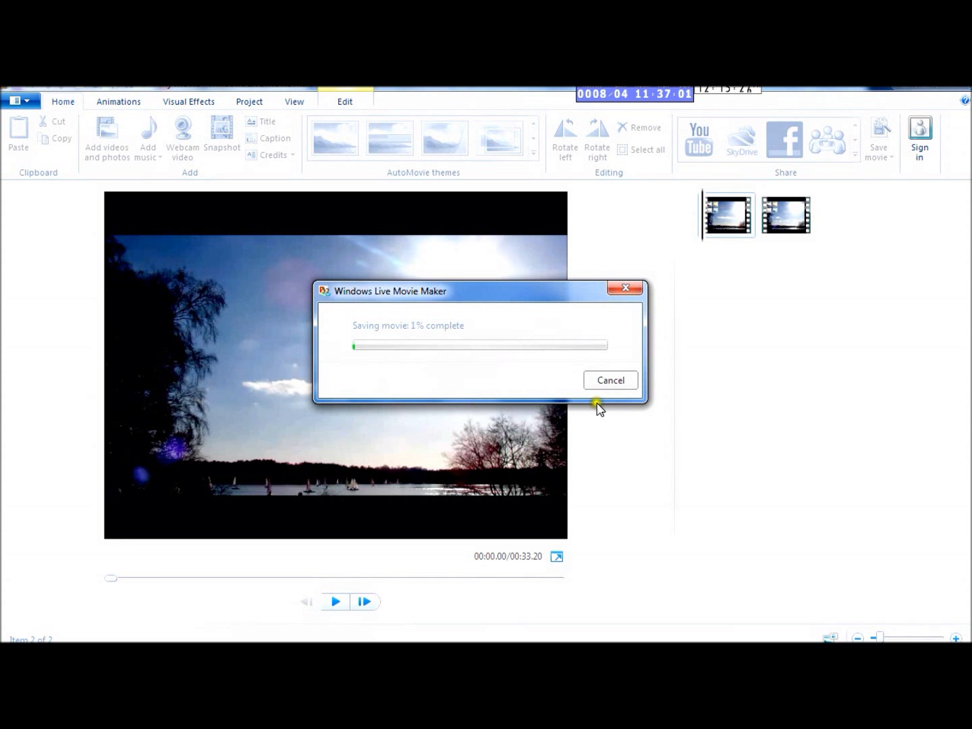
mouse_move(493, 376)
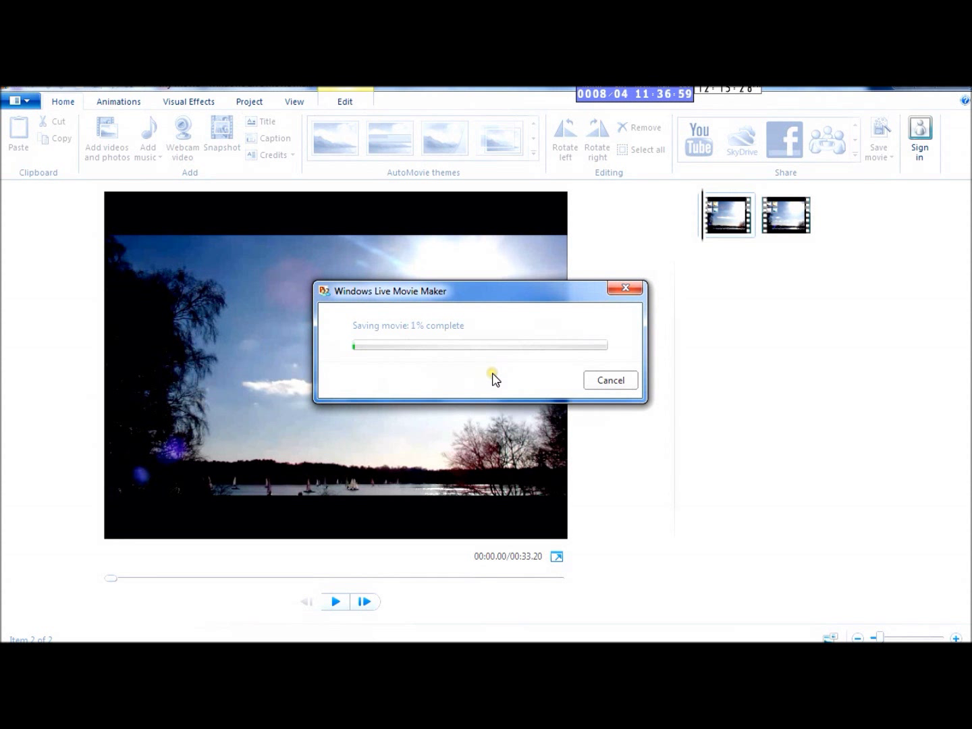